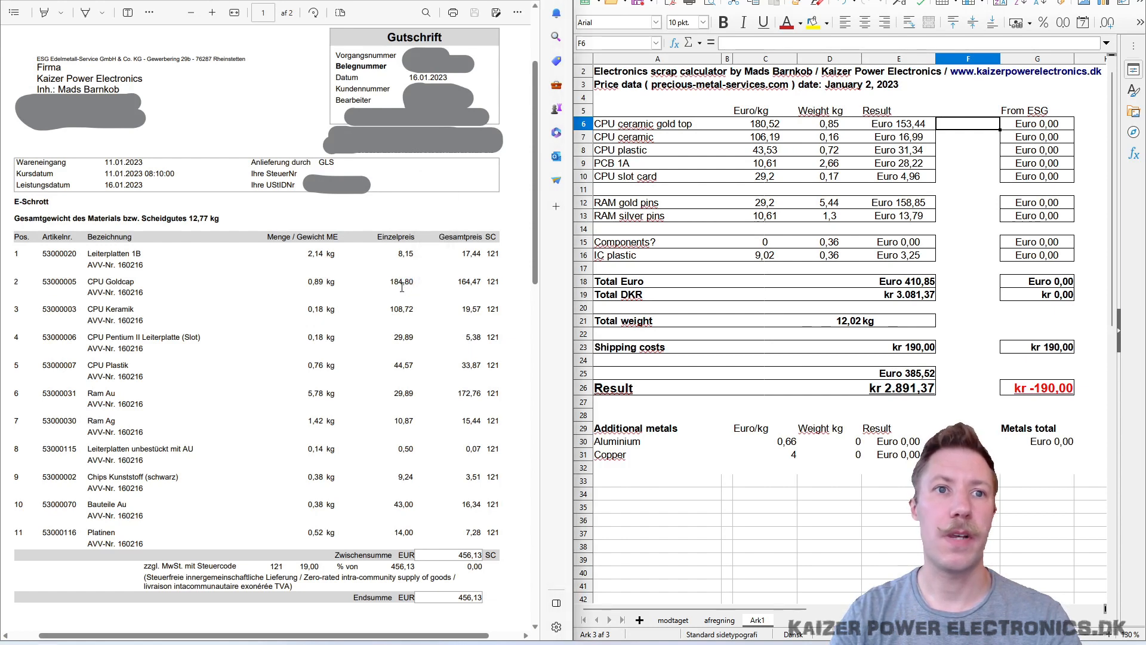
- Enter From ESG amounts 164,47, 19,57 and 44,57 for the three CPU rows in G6–G8
left_click(766, 123)
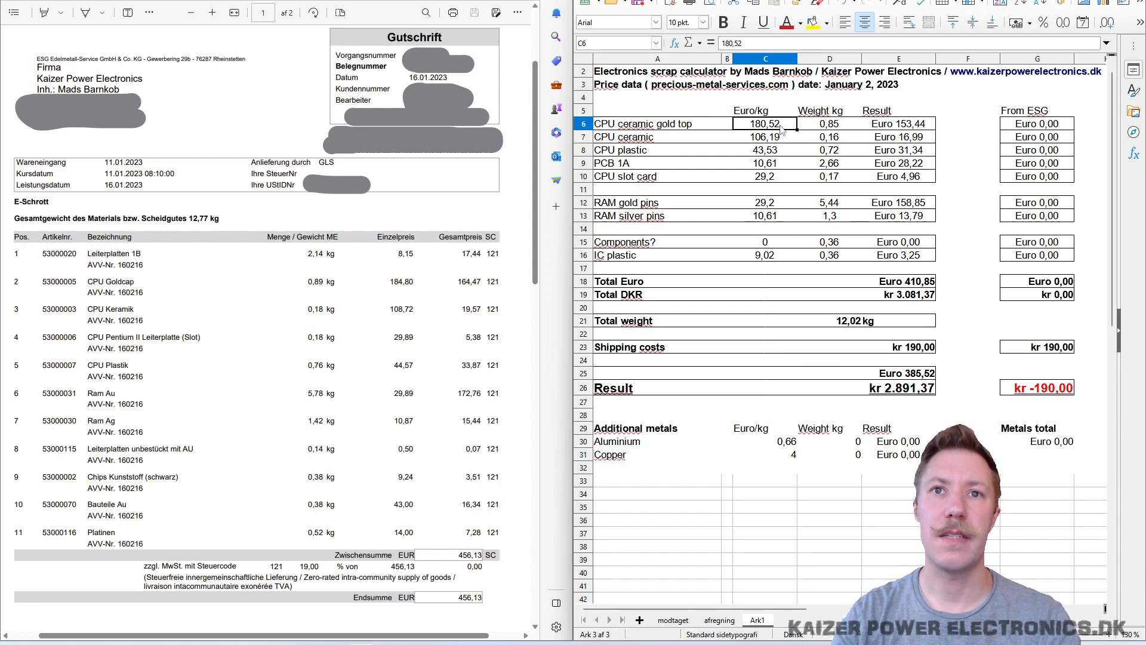
mouse_move(787, 130)
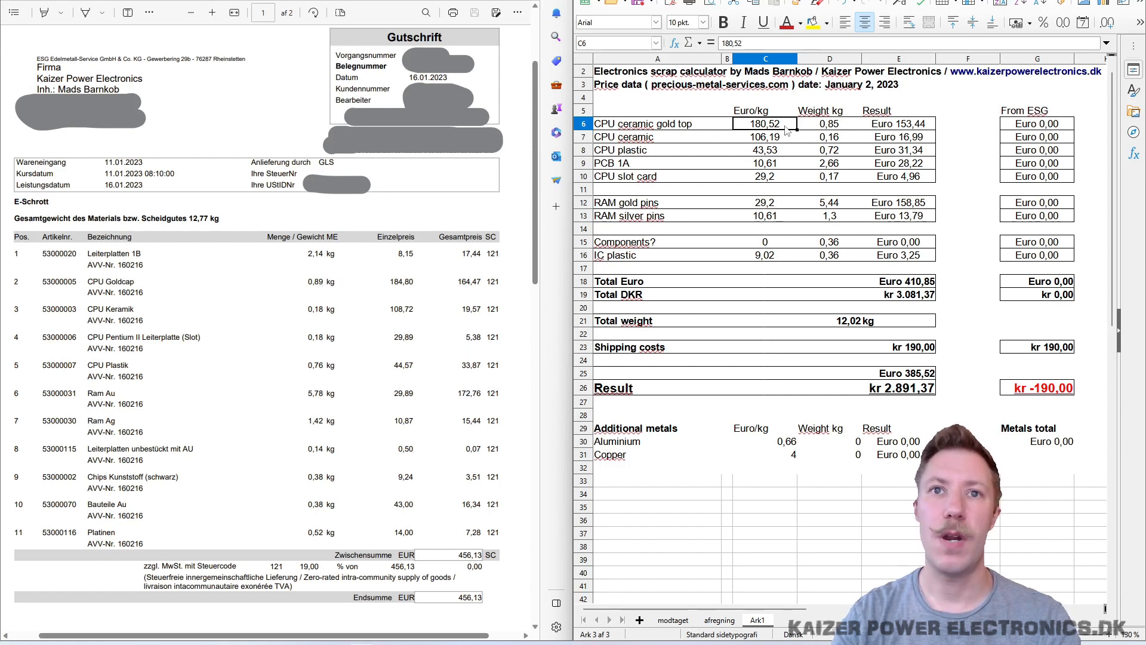
mouse_move(841, 134)
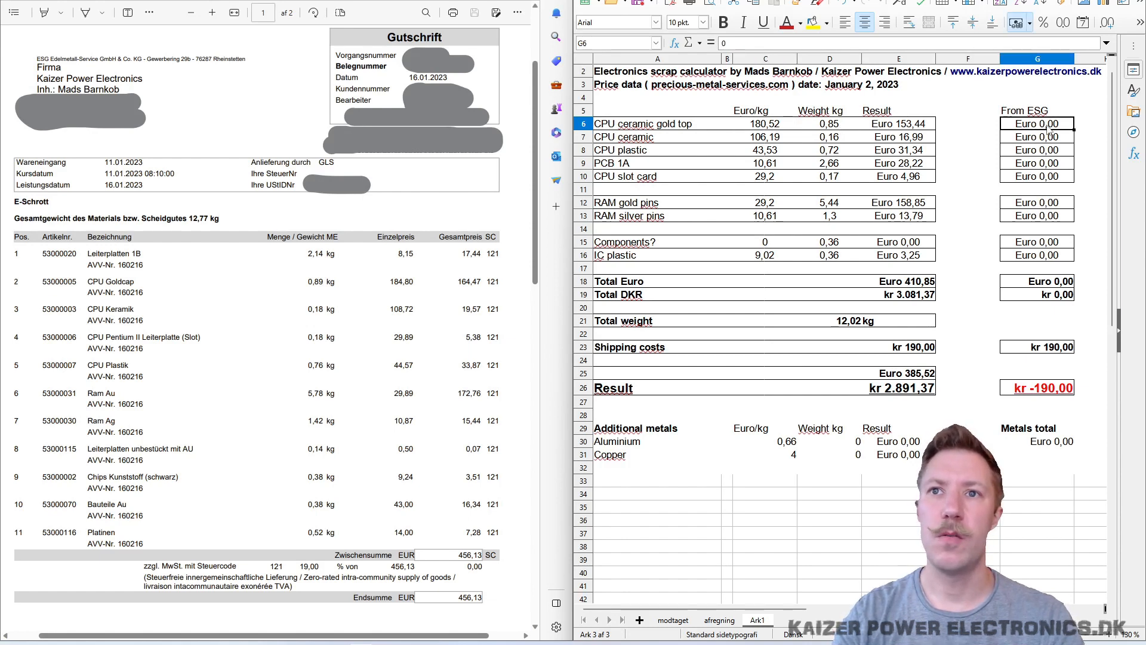
type("164")
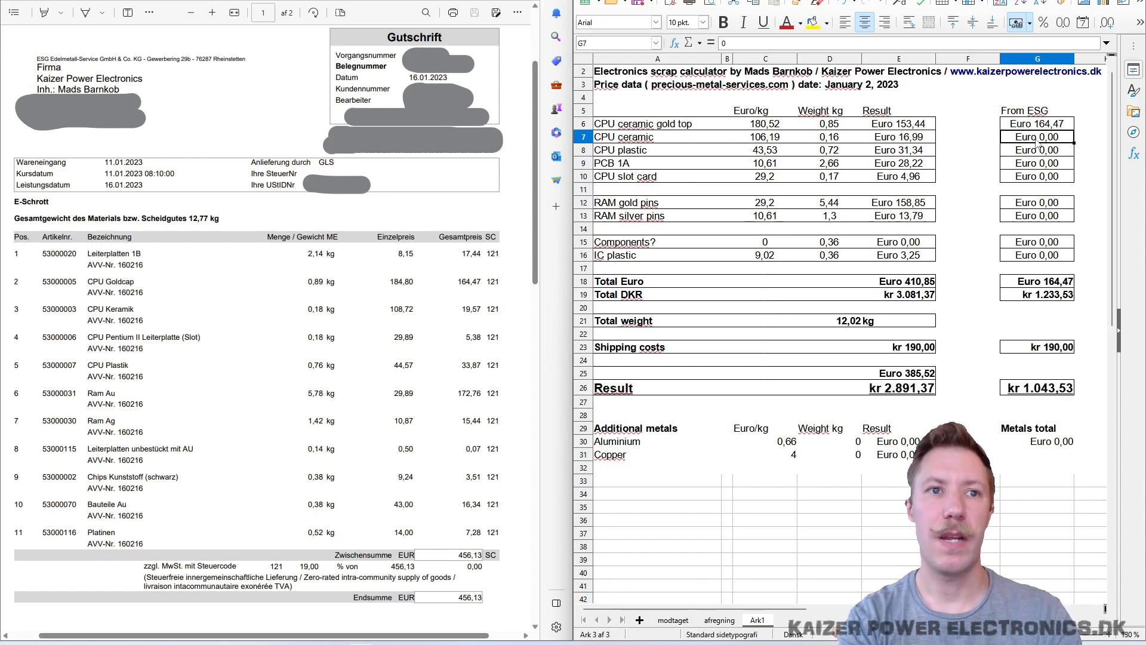
type("19")
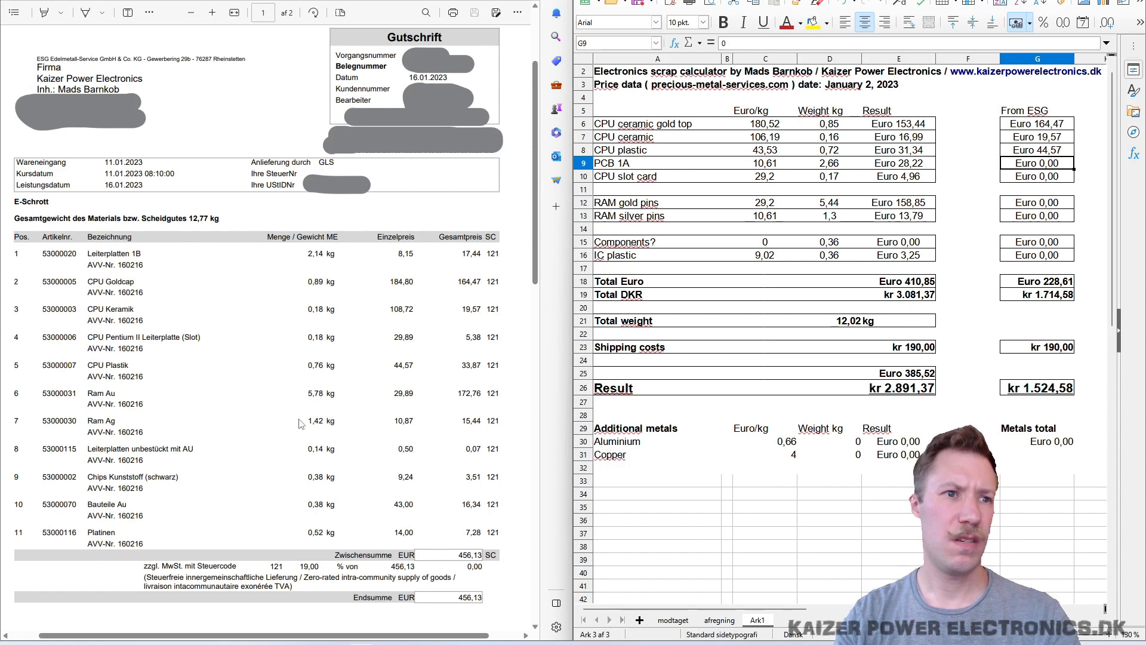
mouse_move(323, 512)
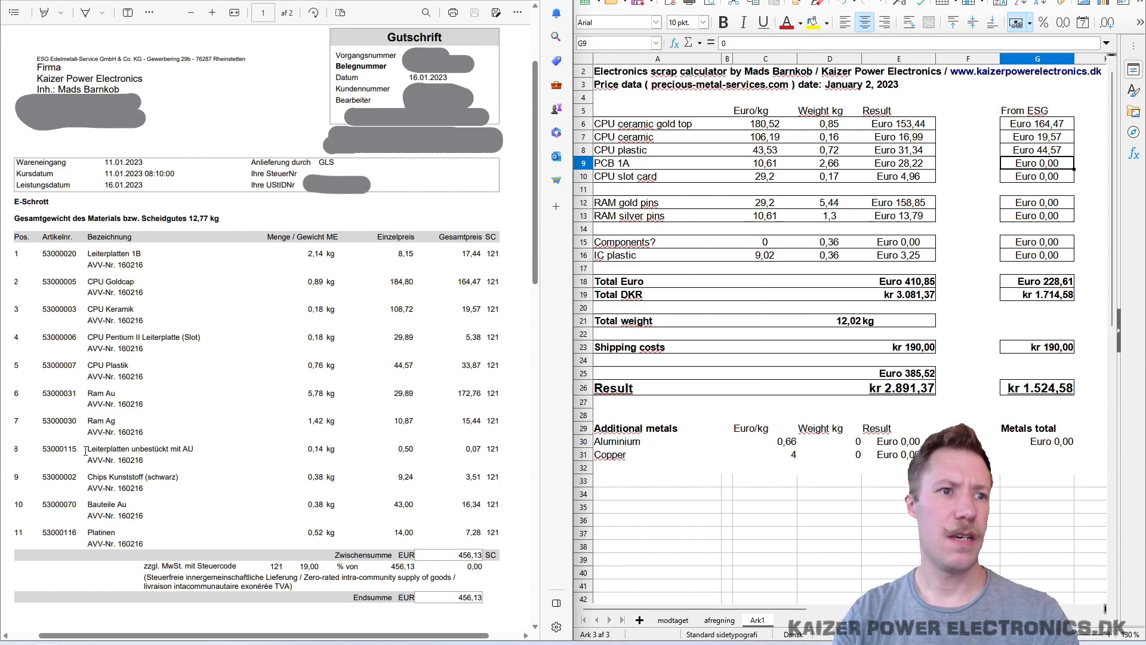
mouse_move(99, 518)
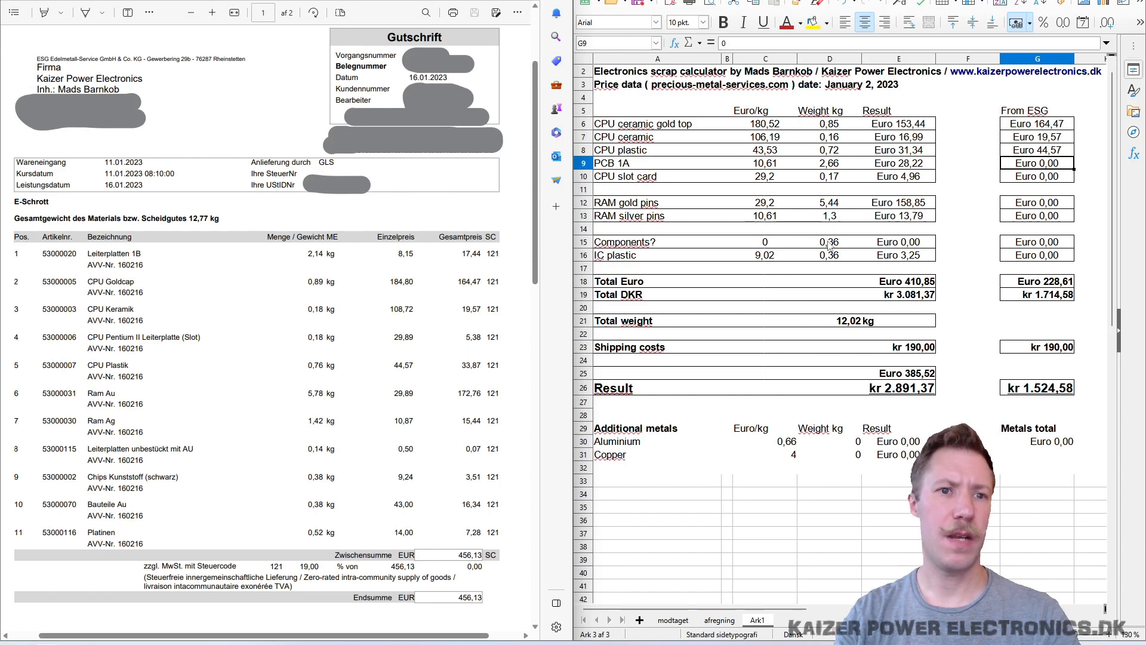
type("1")
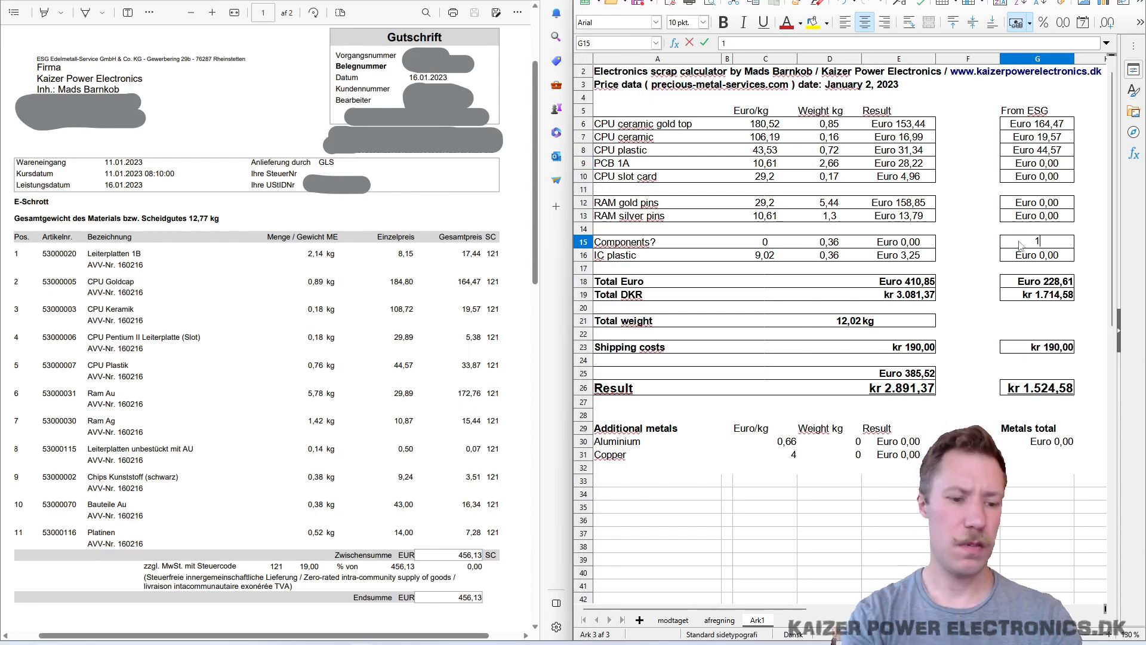
- Enter 16,34 for Components in G15 and label row 11 'PCB without components'
type("6,34")
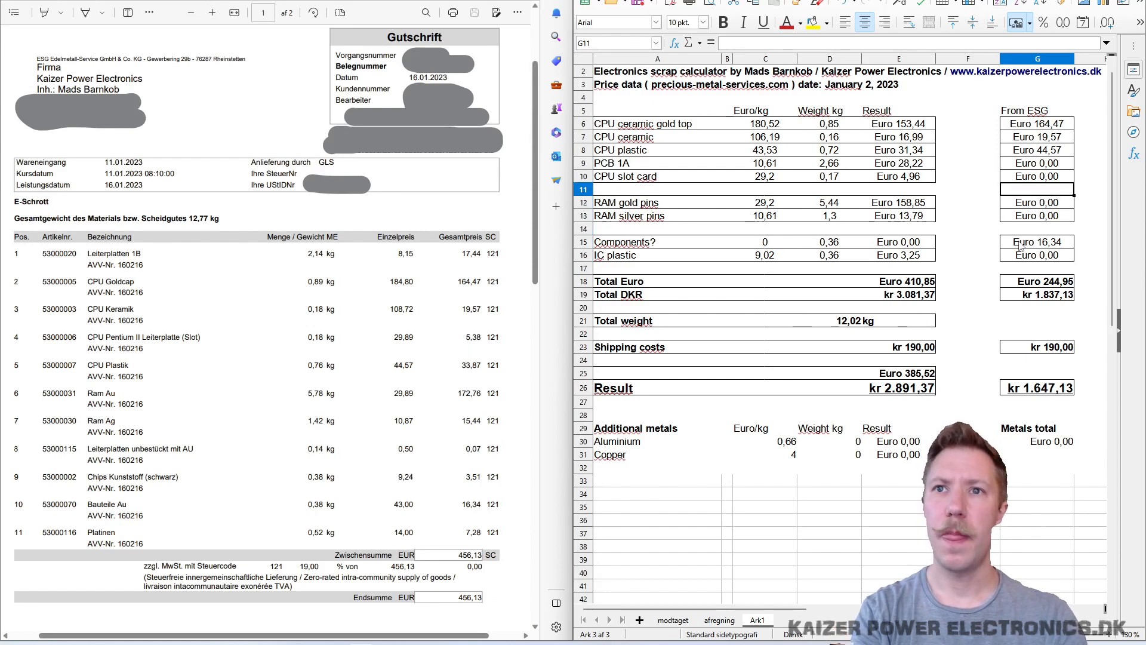
left_click(727, 189)
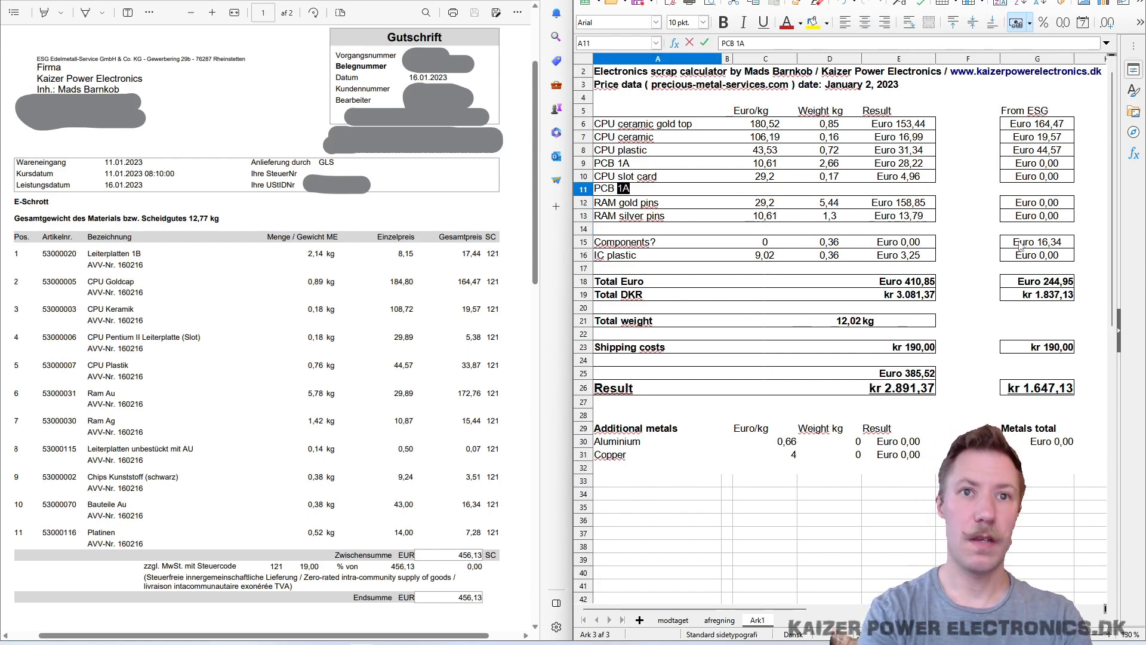
type("PCB without comp")
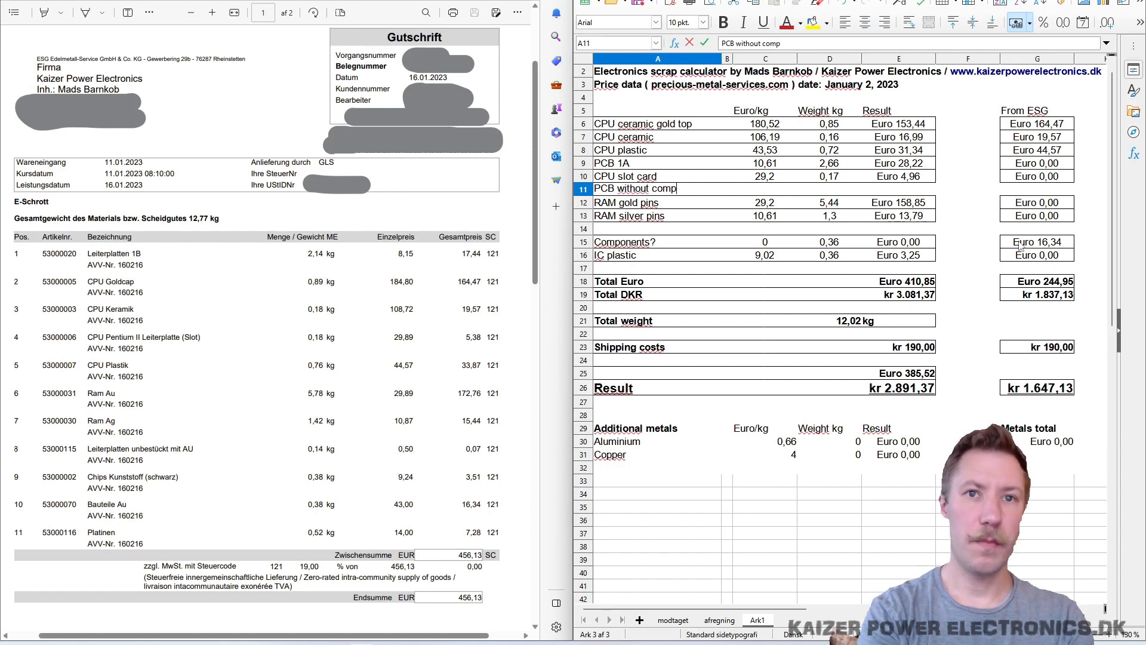
type("onents")
left_click(1037, 189)
type("1")
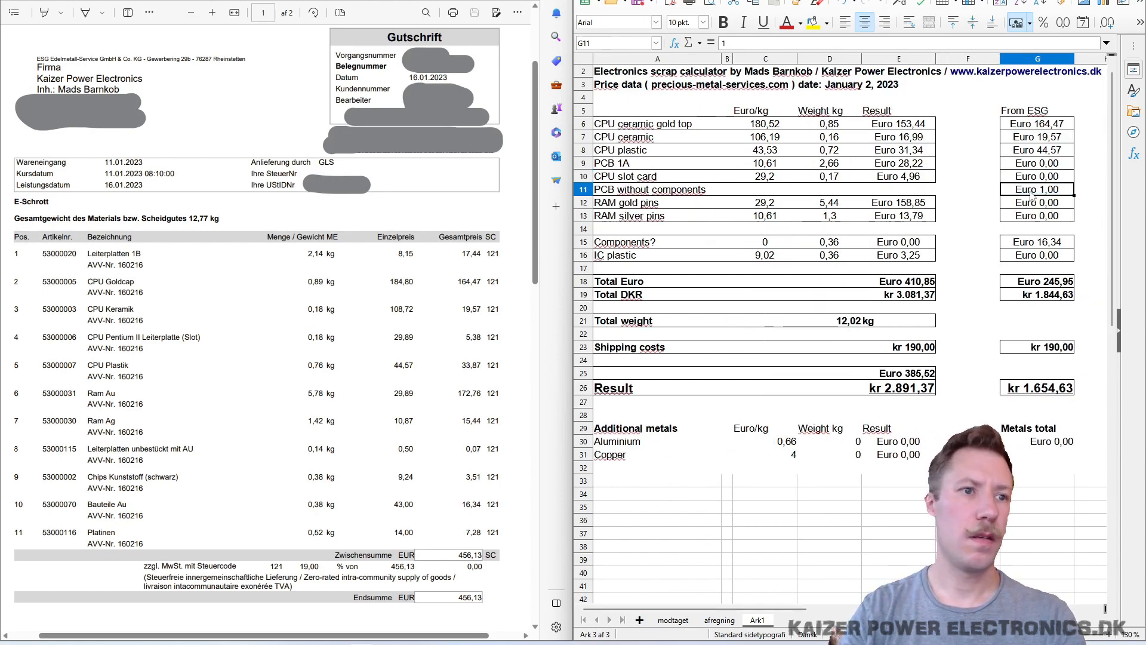
mouse_move(751, 324)
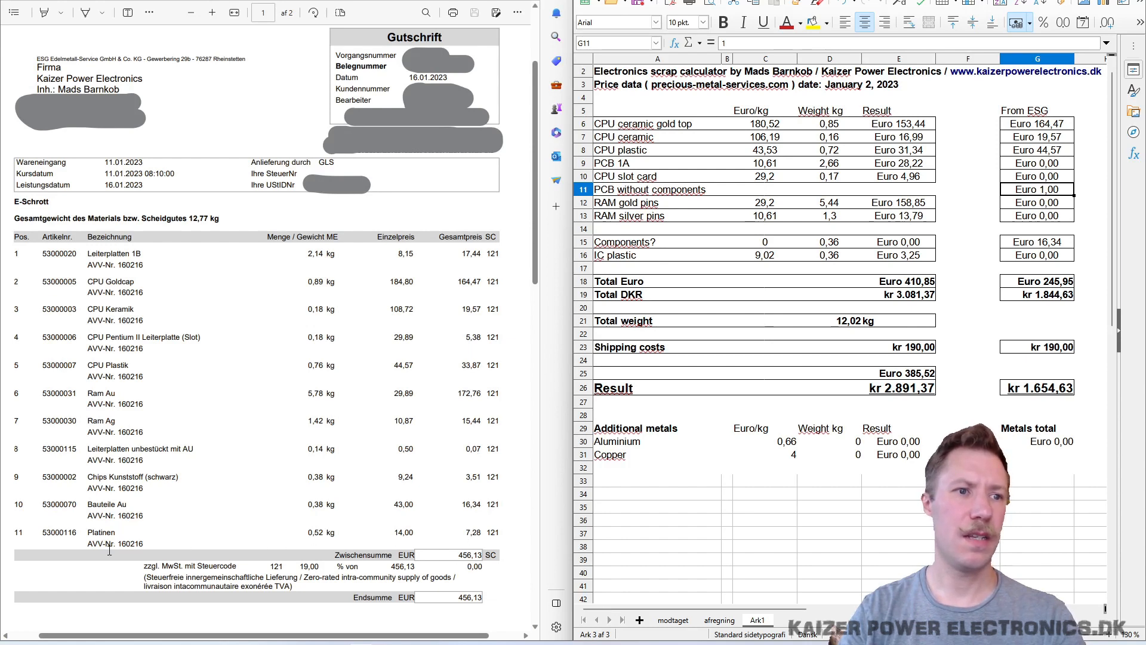
mouse_move(412, 536)
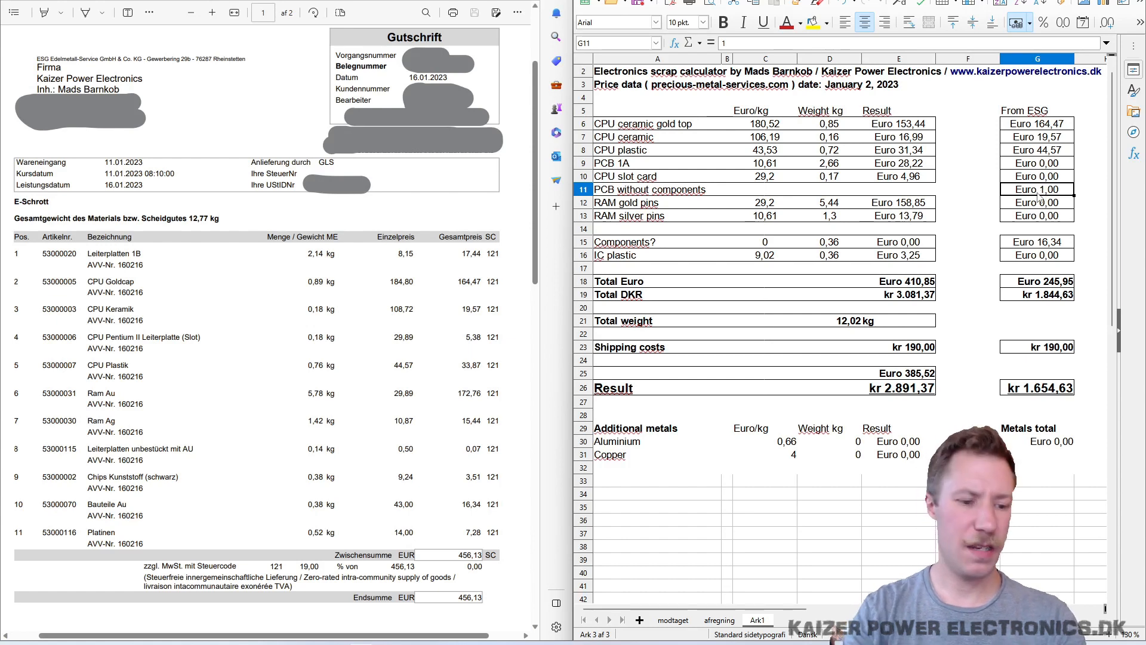
- Enter From ESG amounts 14,07, 17,44, 5,38 and 172,76 for PCB, slot card and RAM gold pin rows
type("14,07")
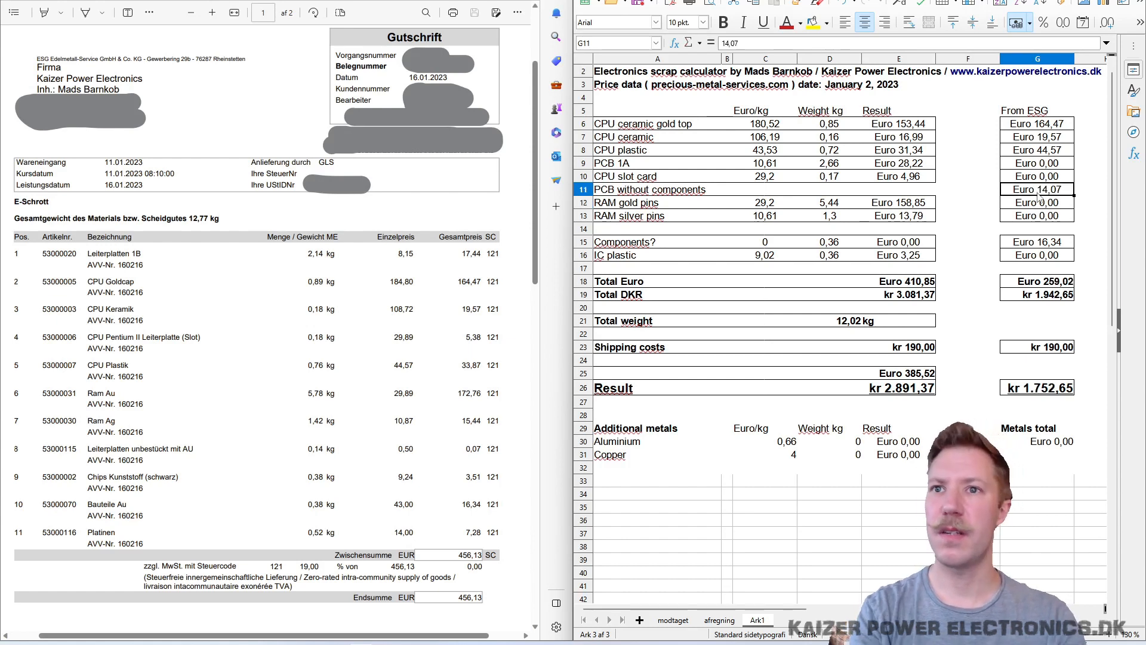
left_click(1037, 163)
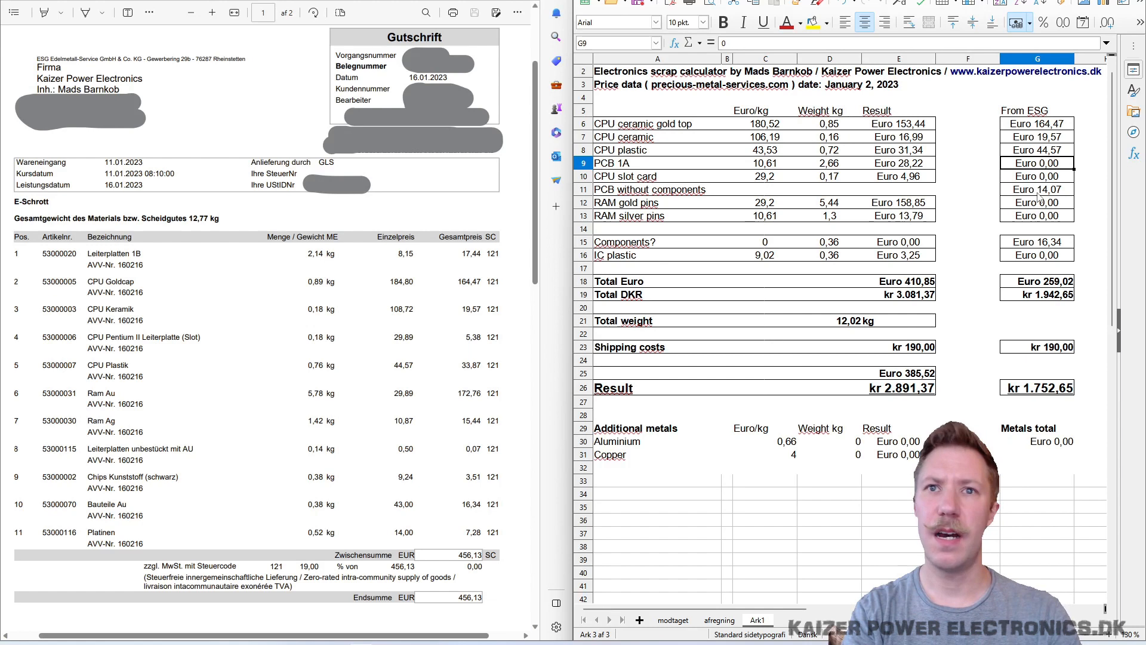
type("17")
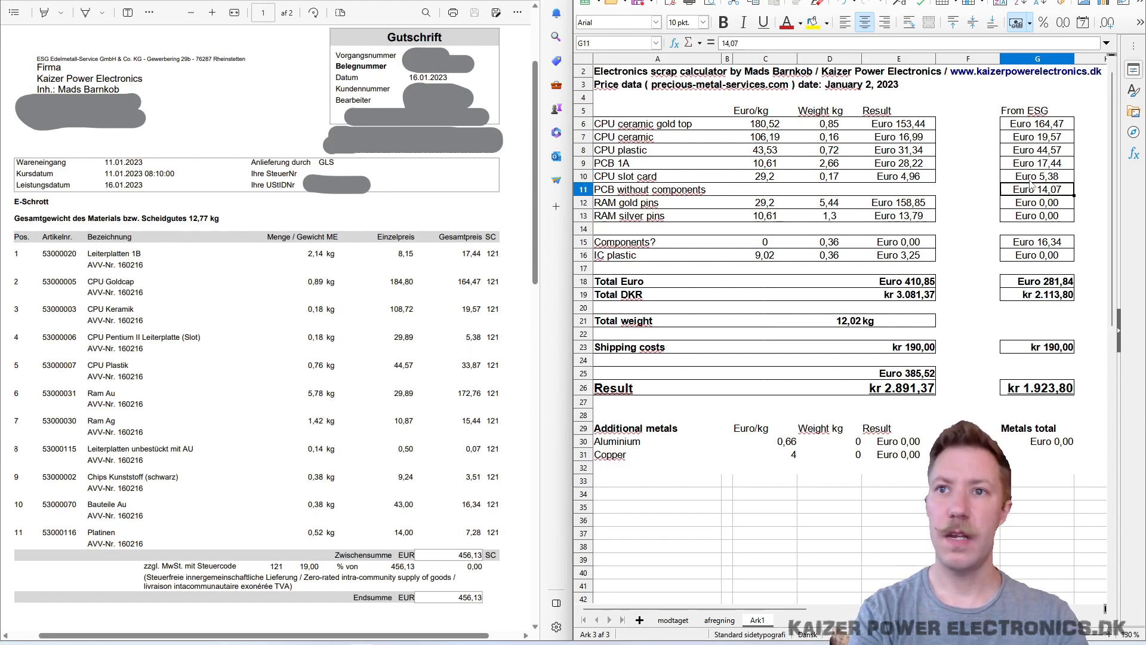
left_click(1037, 201)
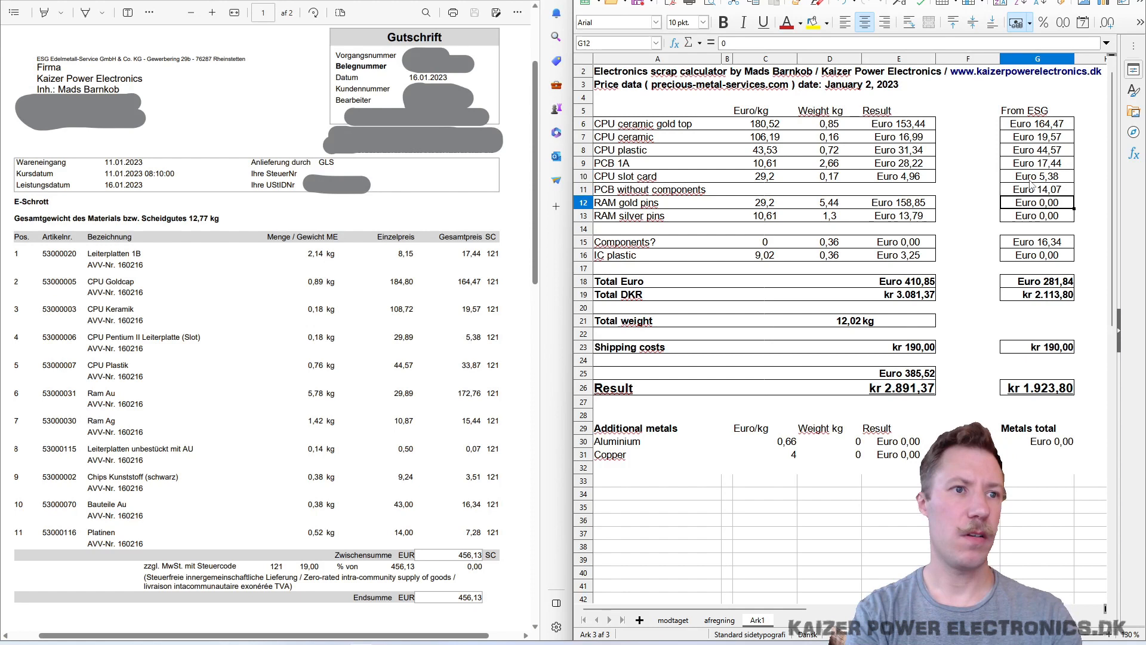
type("172")
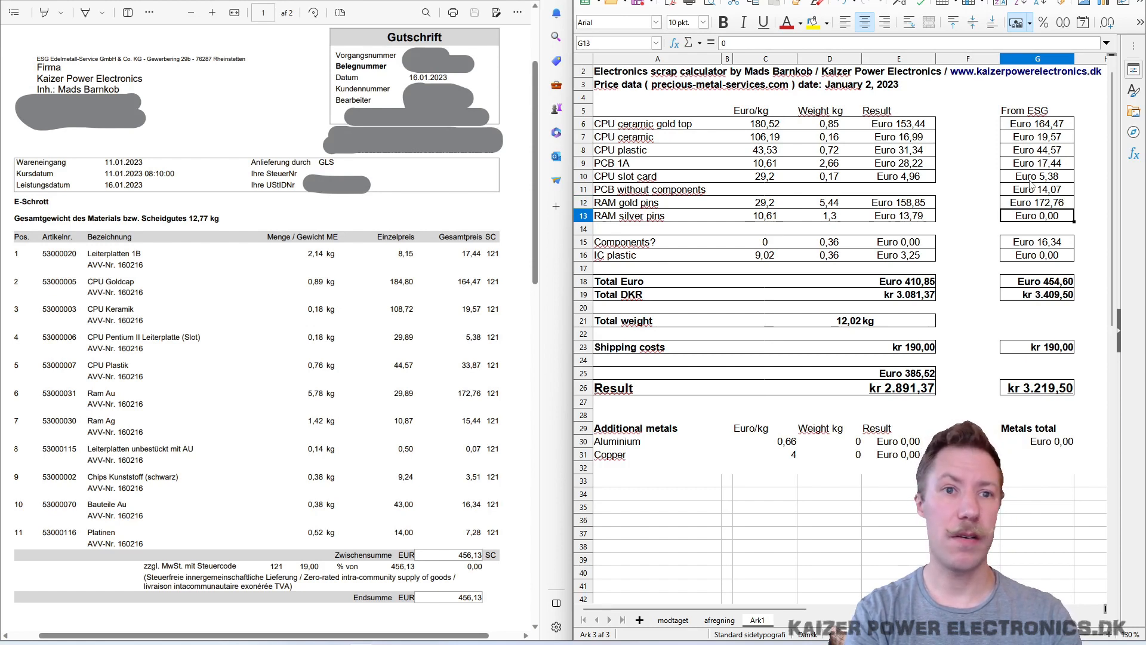
- Enter 15,44 for RAM silver pins in G13 and 3,51 for IC plastic in G16
type("15")
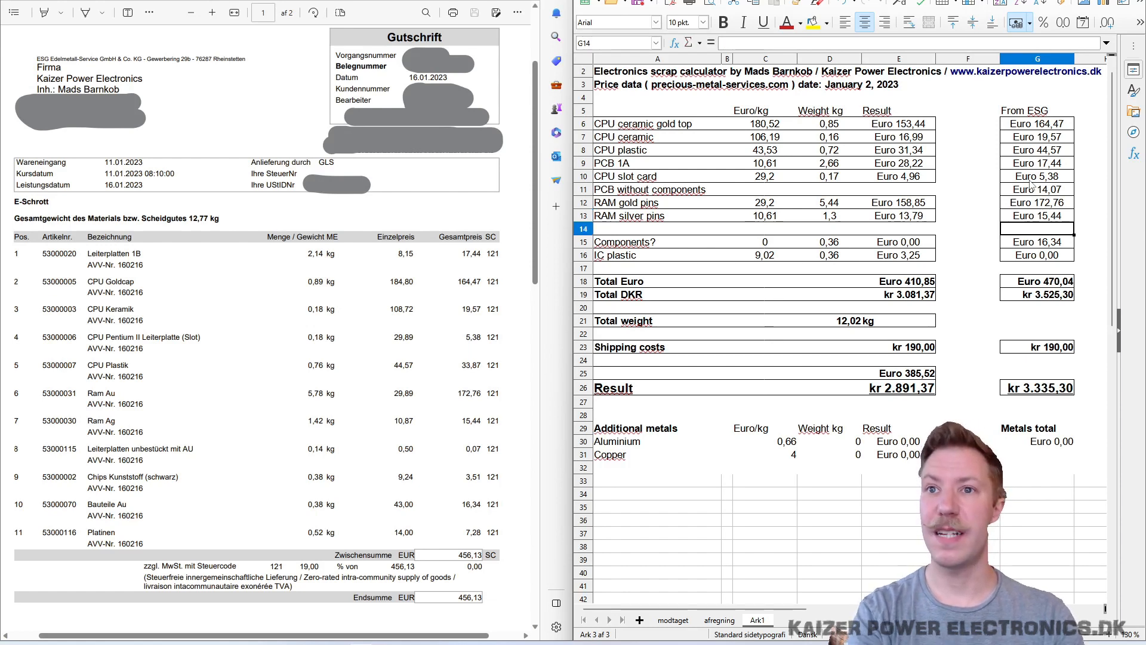
left_click(1036, 216)
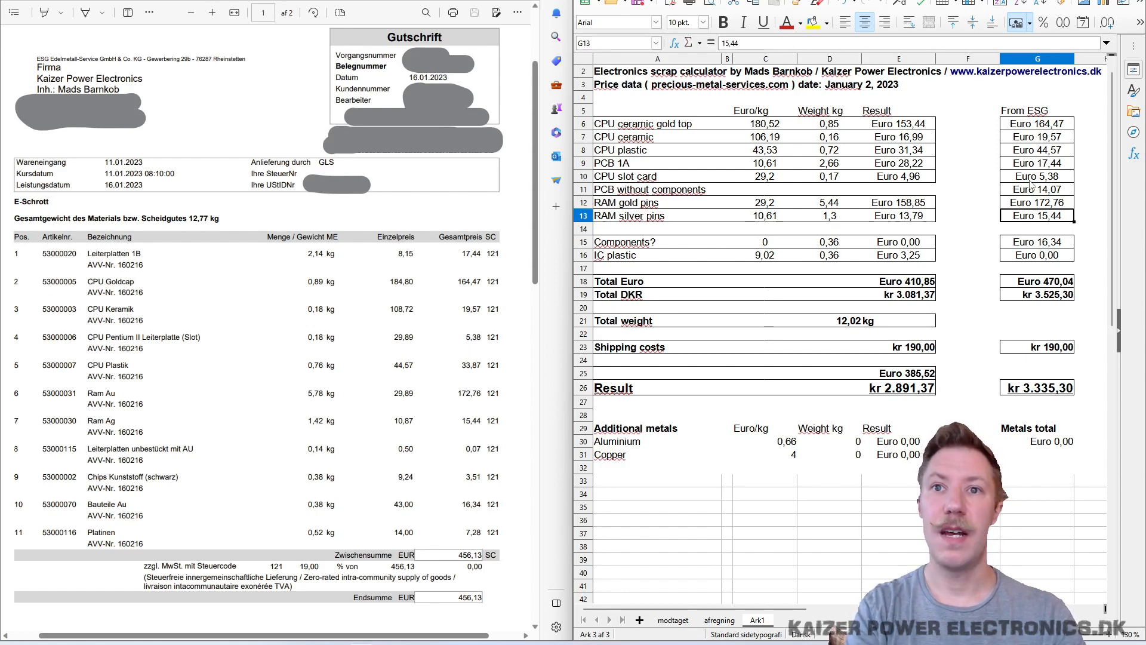
left_click(829, 216)
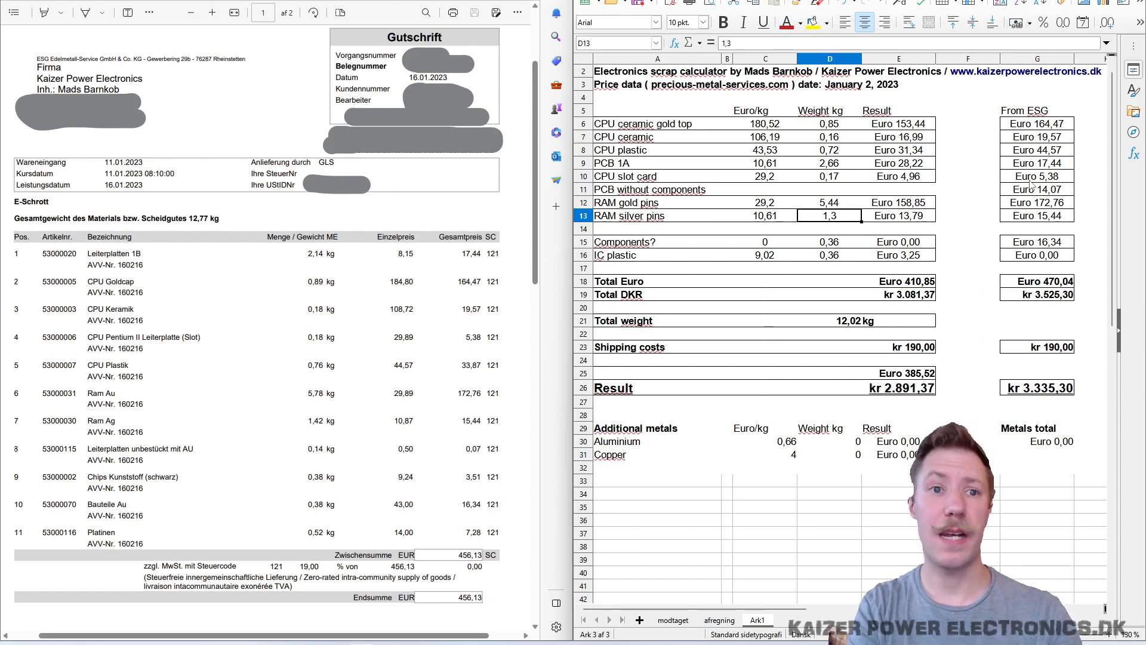
left_click(829, 255)
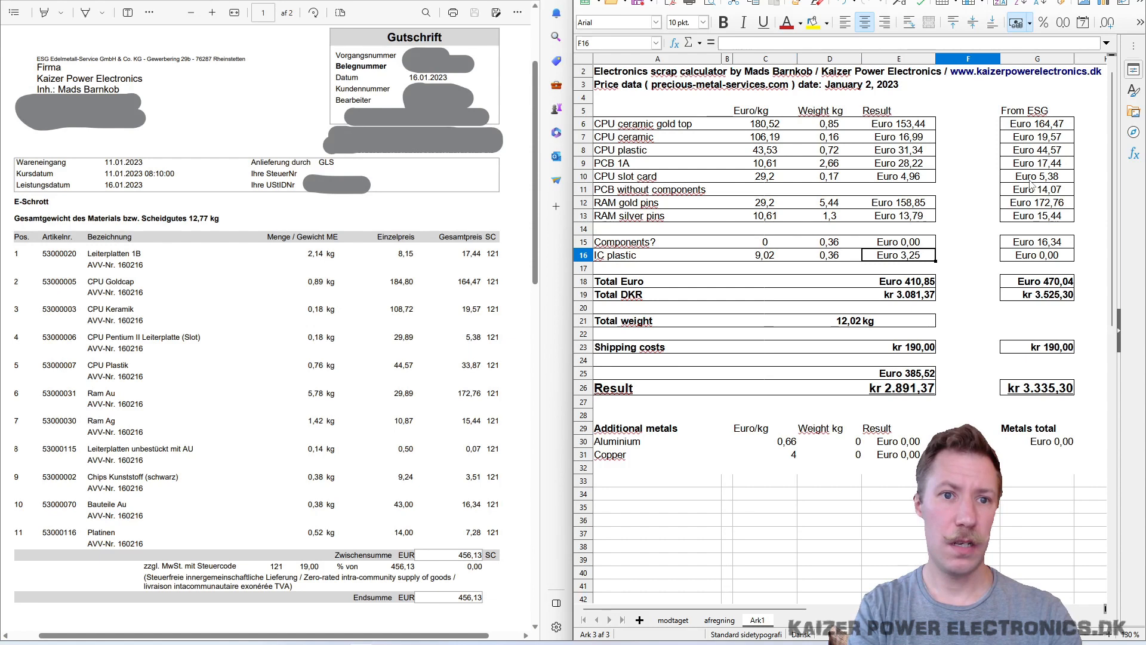
type("3,51")
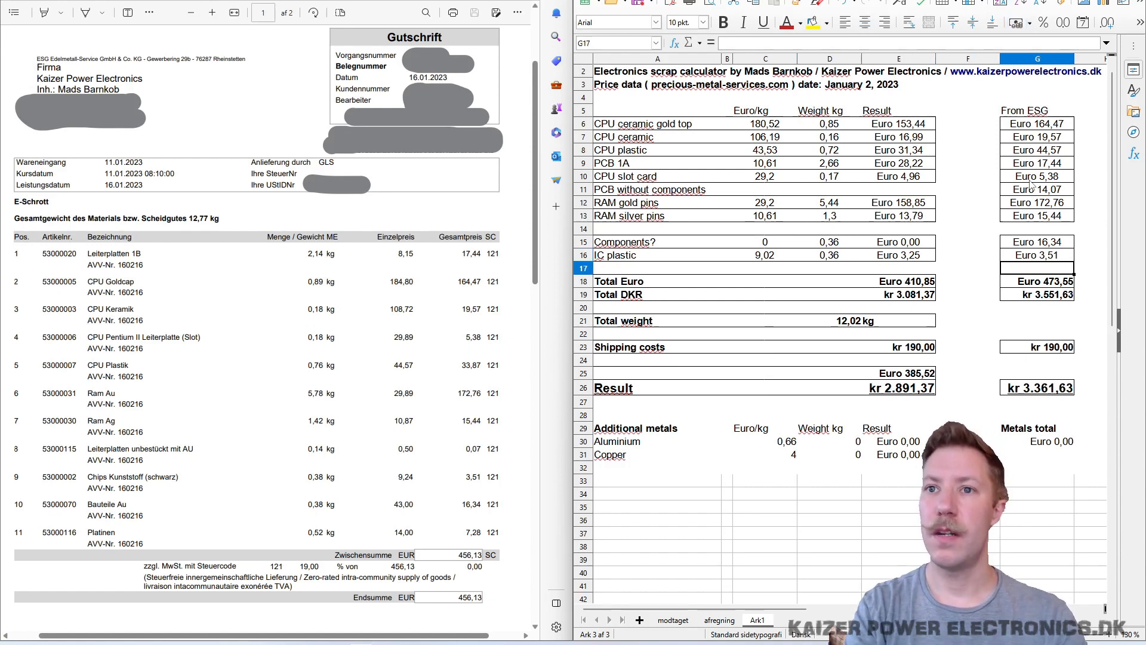
left_click(1037, 281)
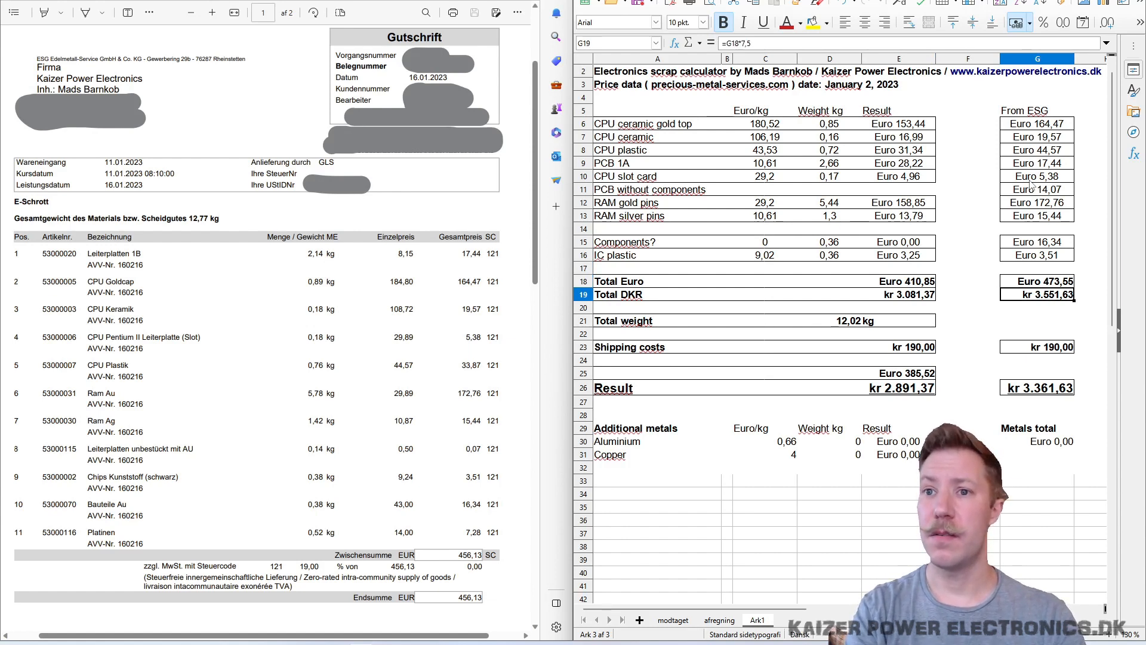
left_click(1037, 373)
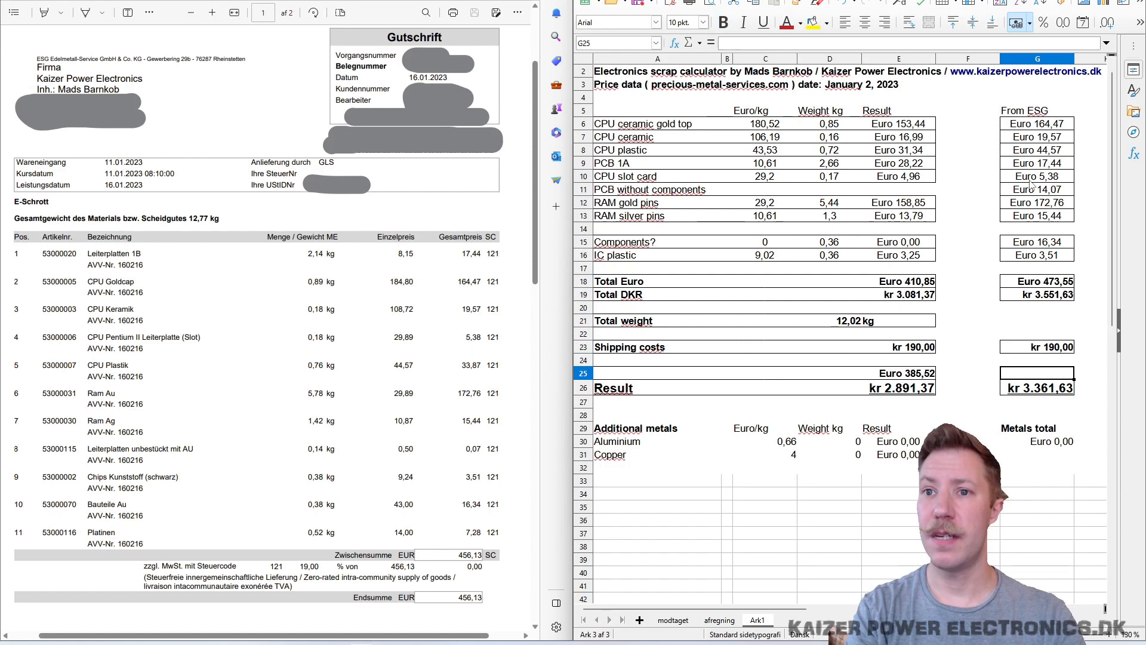
left_click(1037, 388)
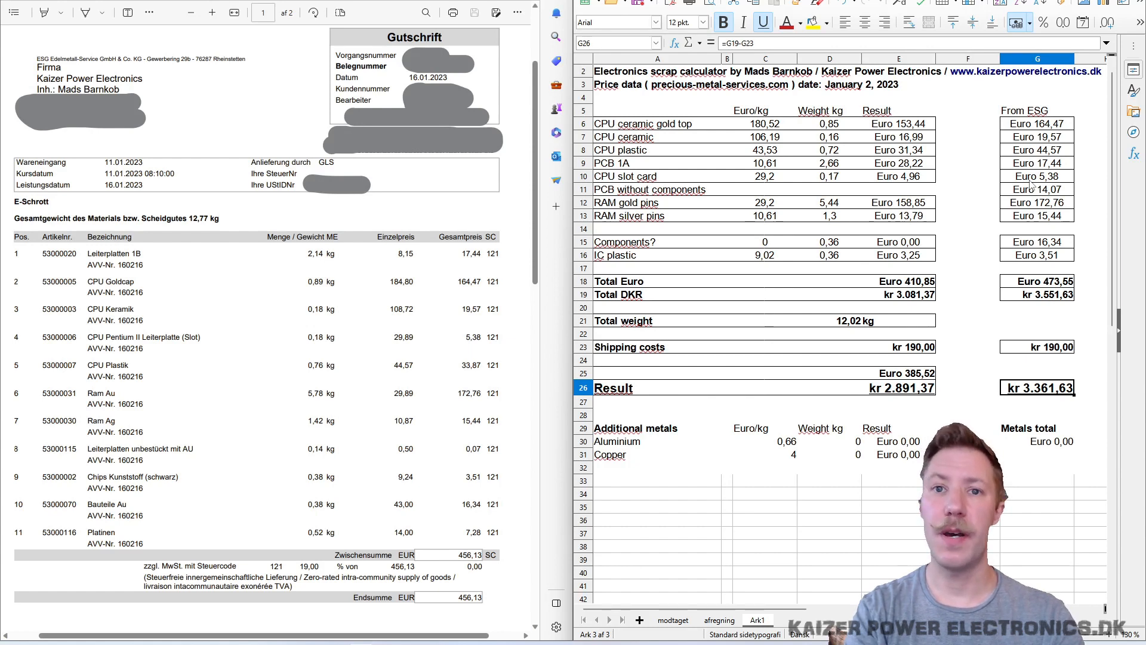
left_click(1036, 403)
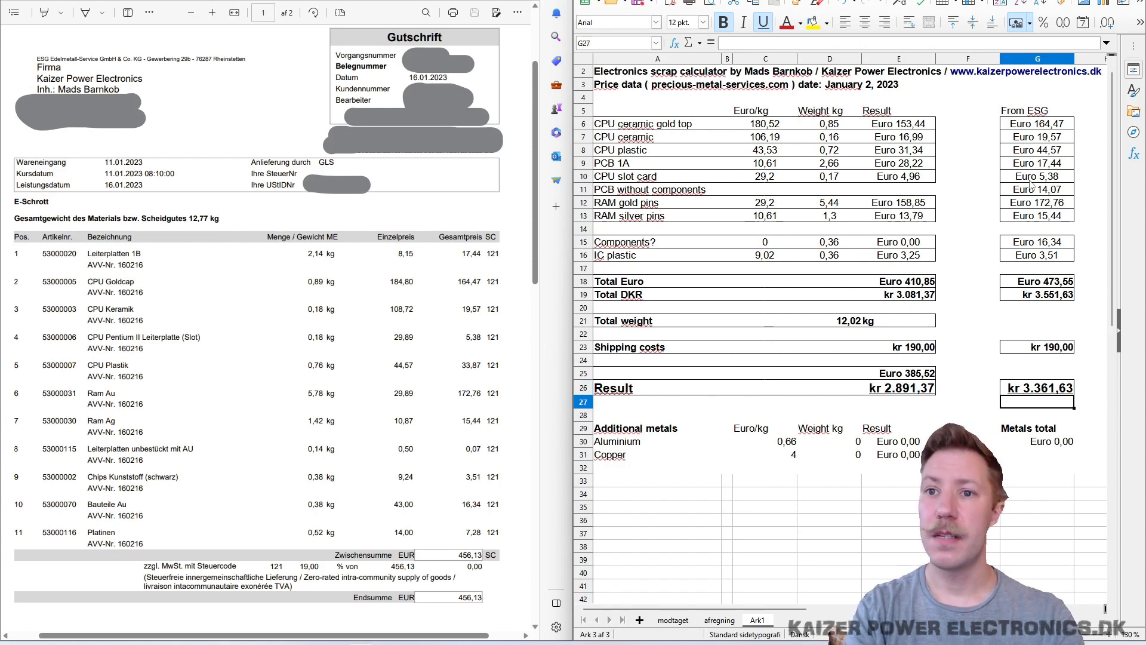